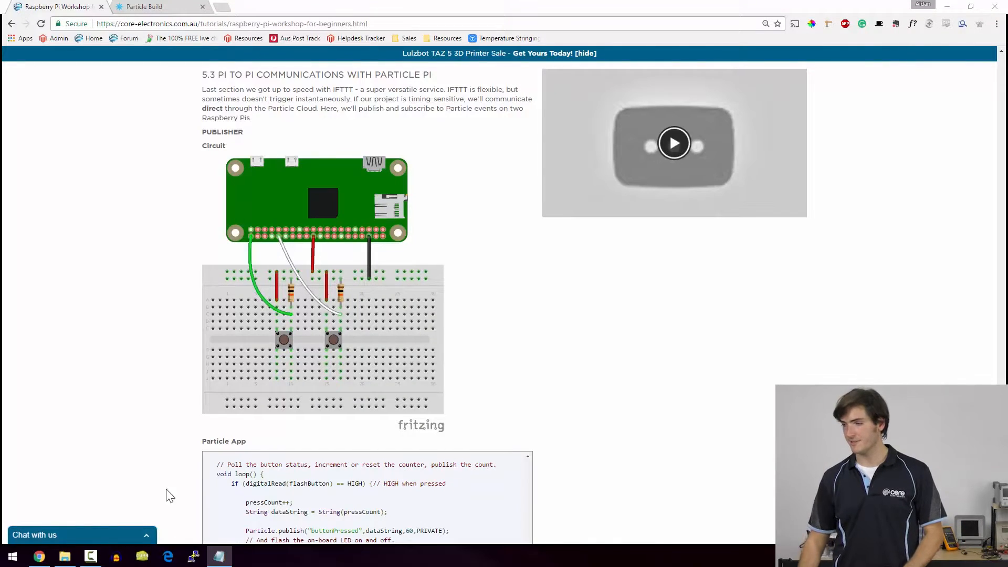
Review the publisher circuit and Particle App code in section 5.3, then return to Particle Build.
scroll(down, 3)
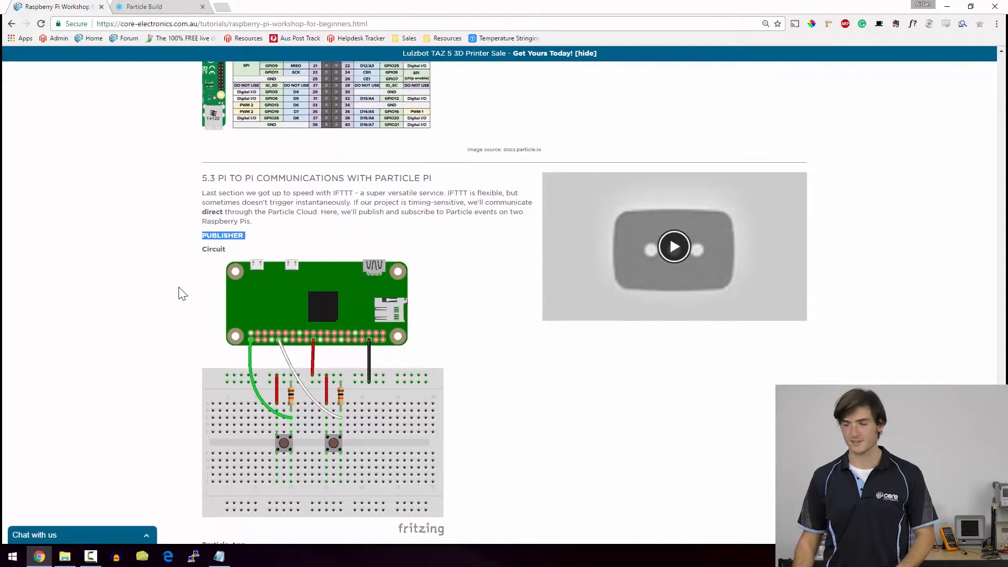
scroll(down, 3)
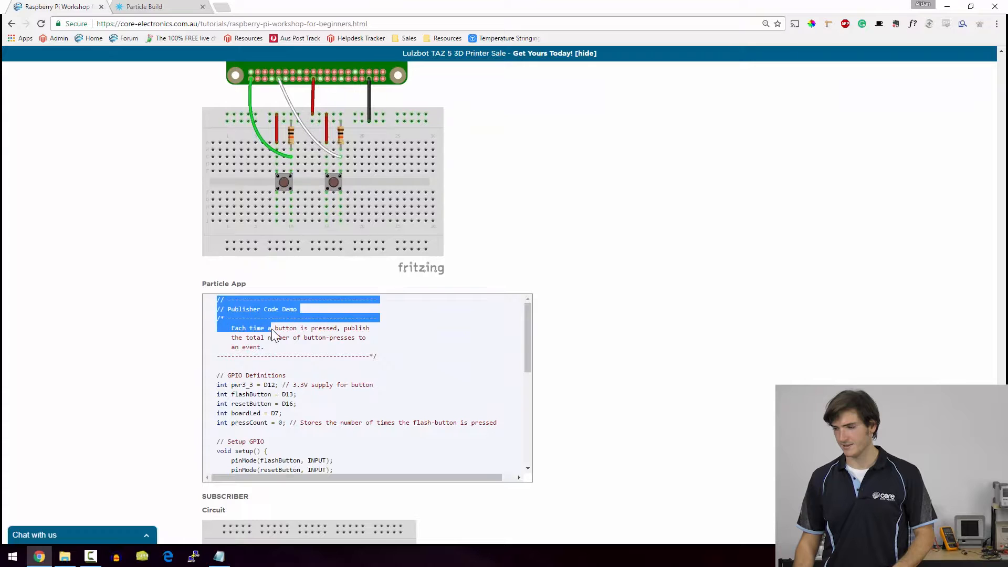
scroll(down, 3)
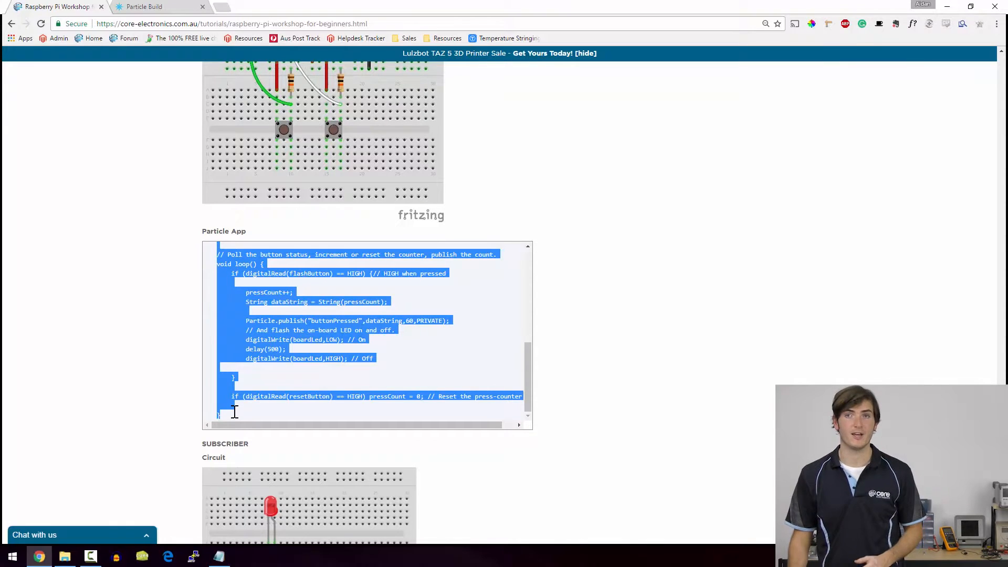
click(304, 372)
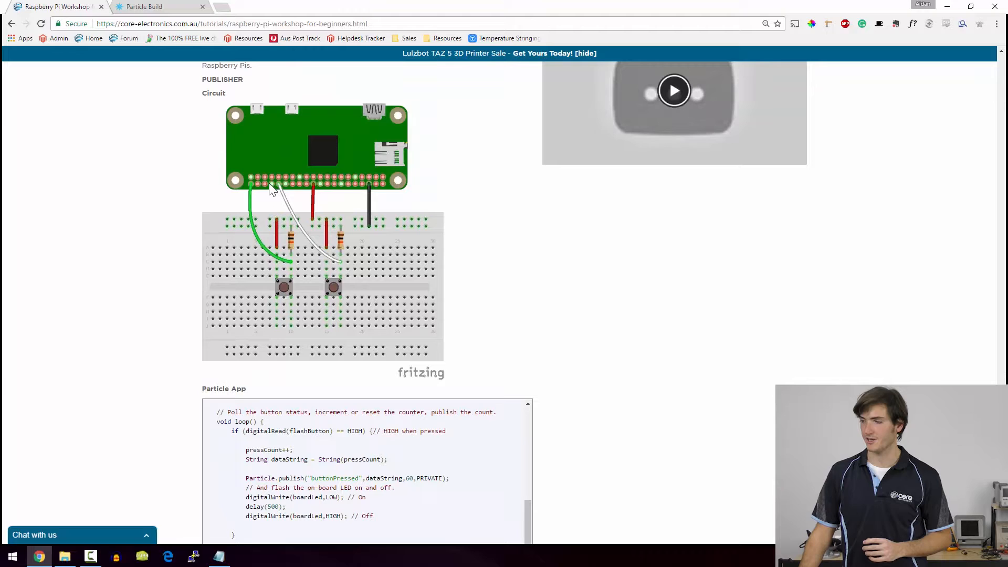
mouse_move(331, 190)
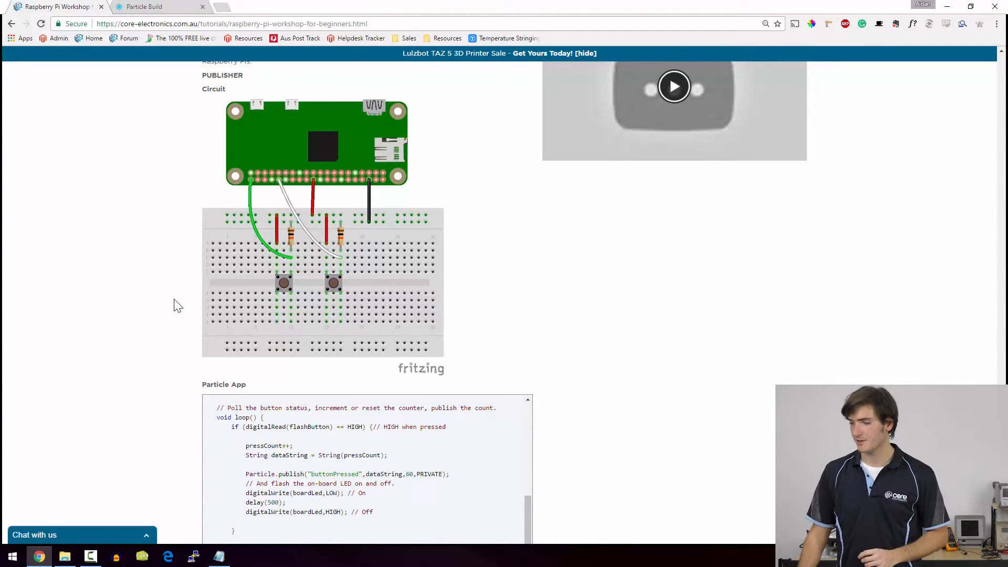
click(143, 7)
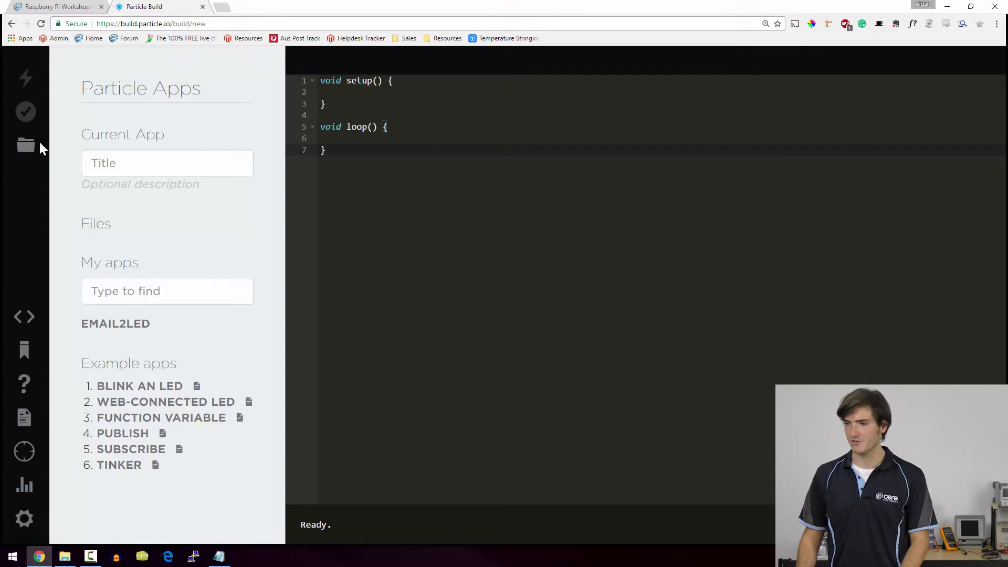
Name the new app 'pub' with the publisher code and save it under My apps.
text(p)
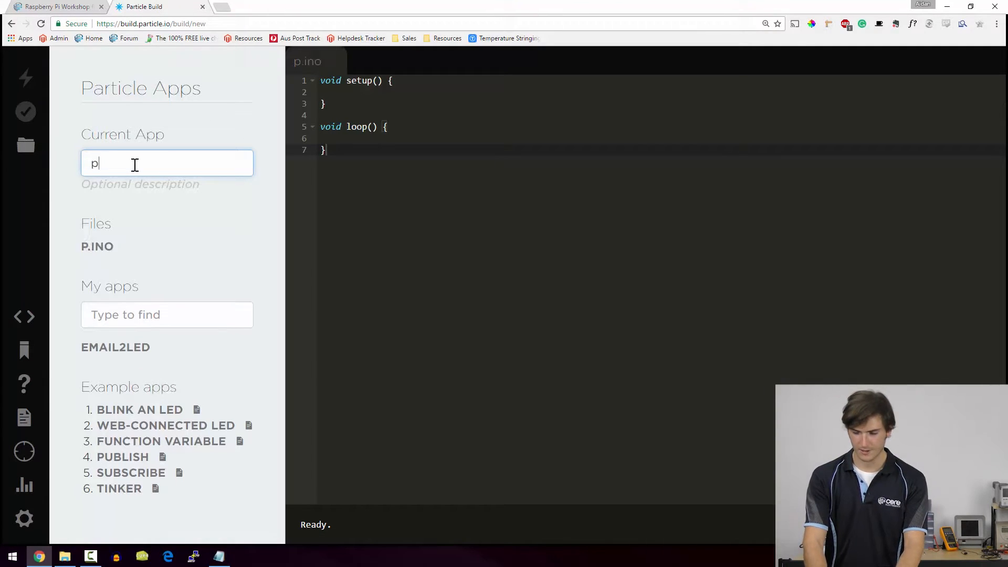
text(ub)
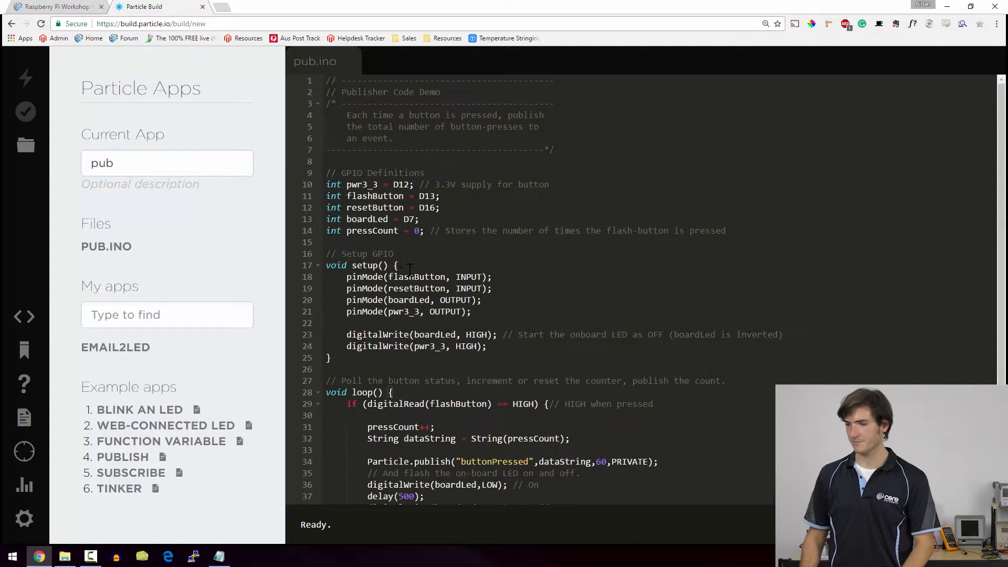
click(25, 148)
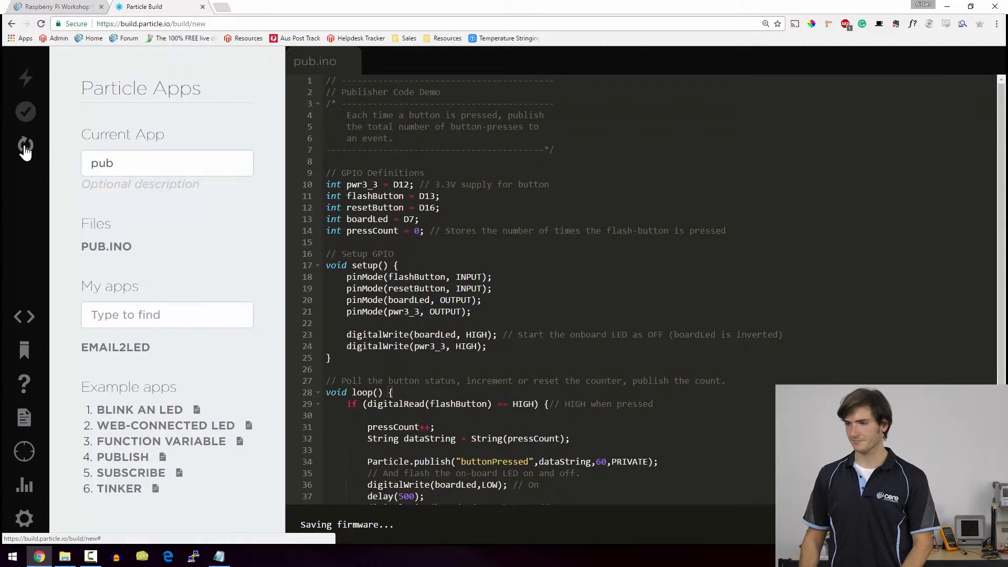
click(54, 7)
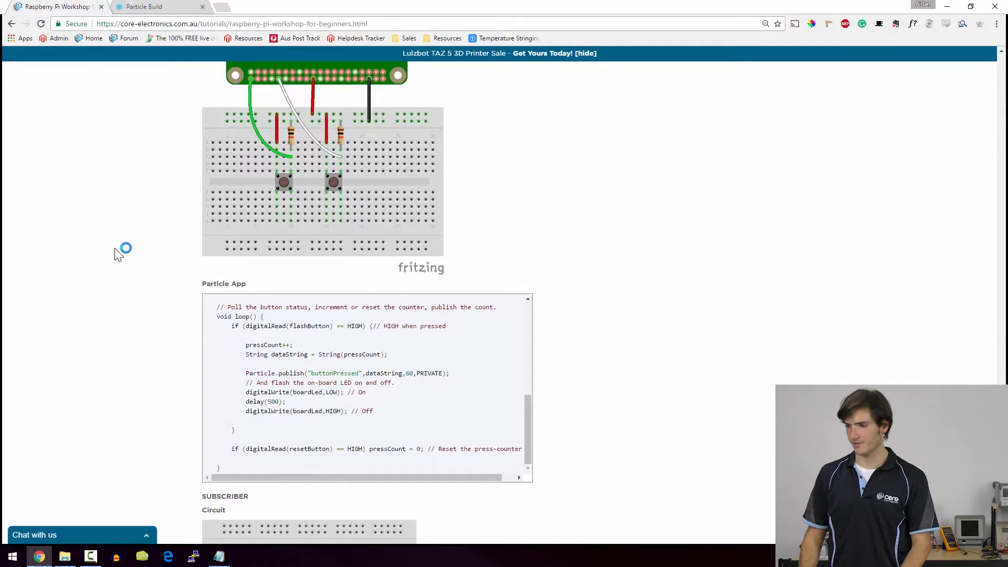
scroll(down, 3)
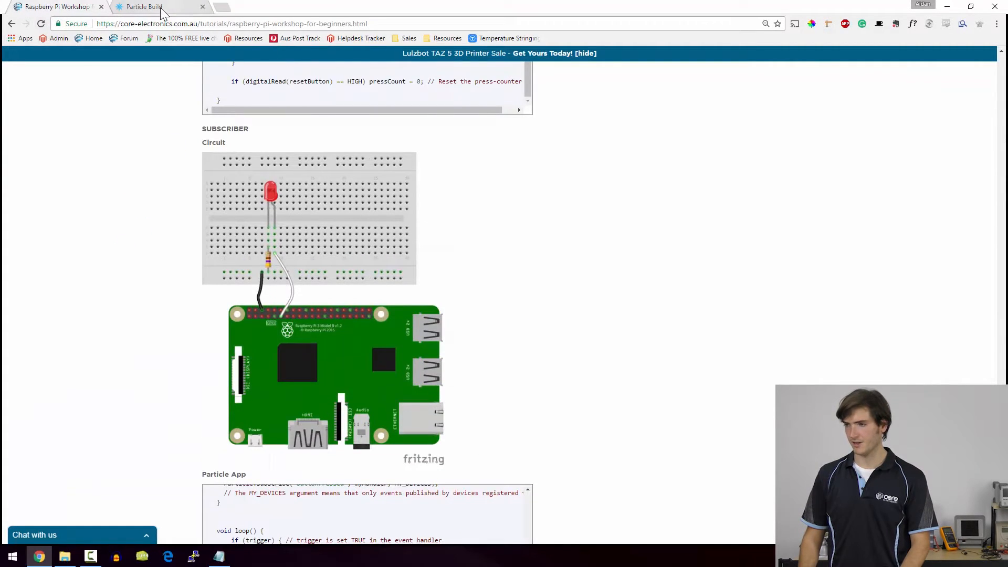
click(143, 7)
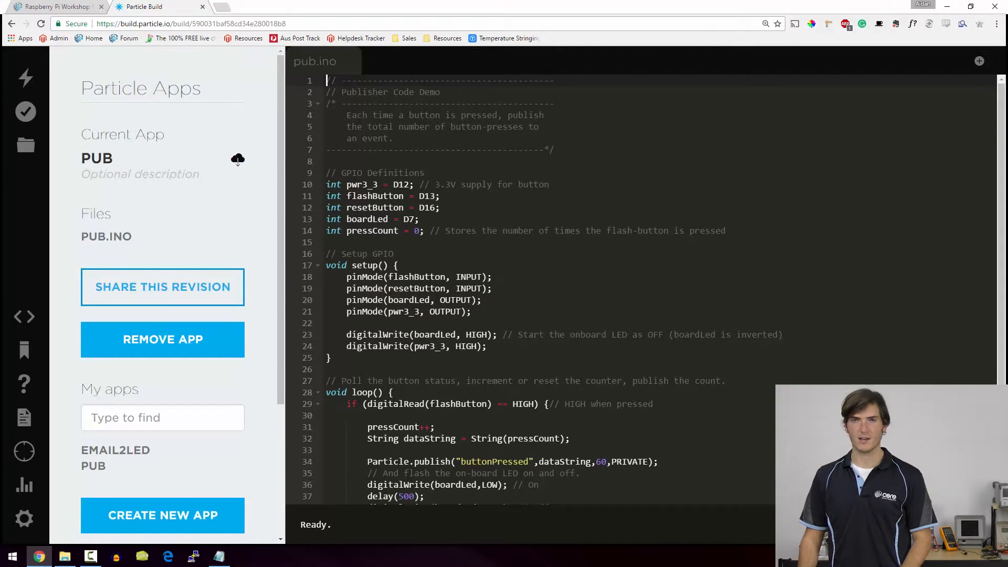
mouse_move(23, 452)
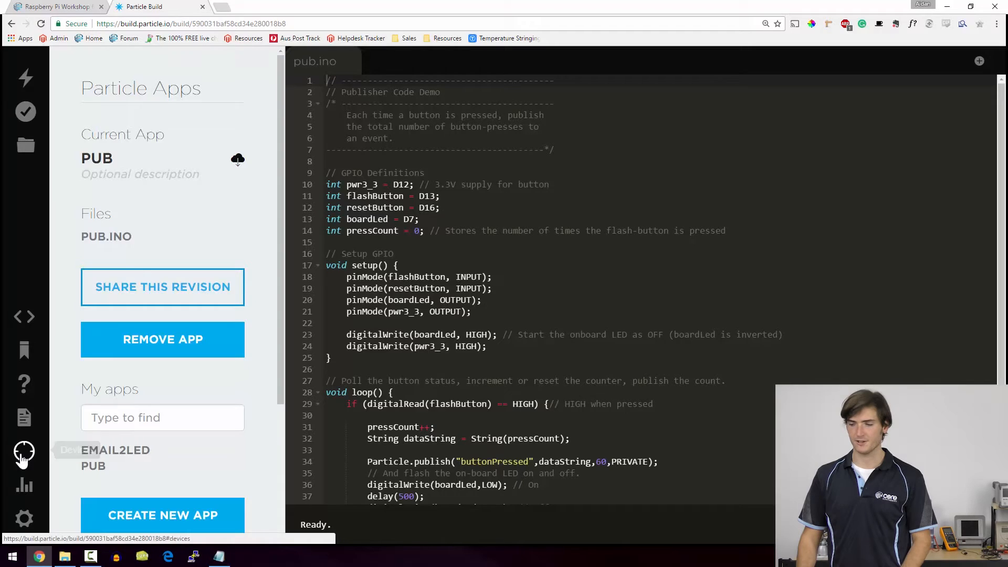
Flash the pub app to the PiZeroW device from the Devices list.
click(25, 452)
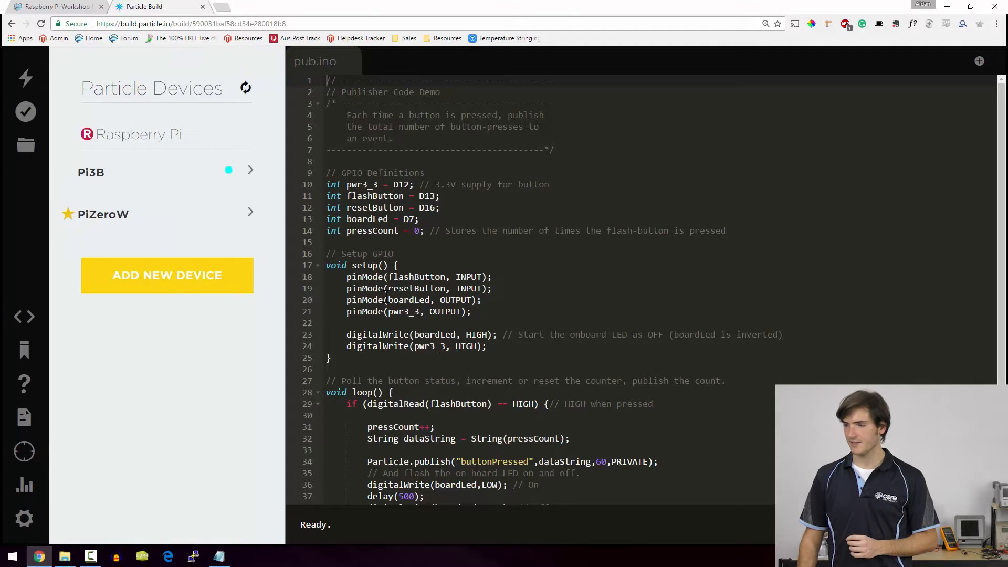
click(25, 78)
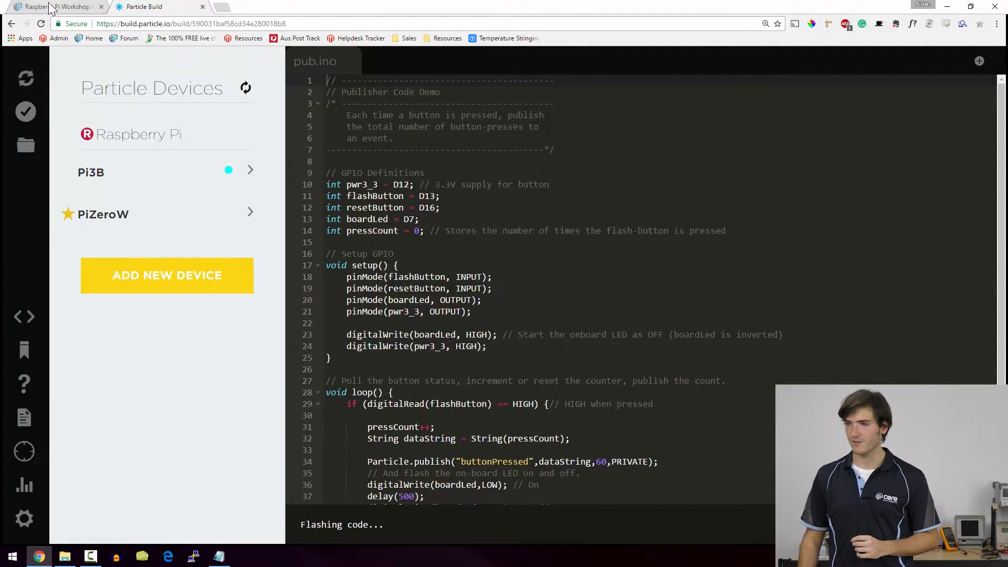
click(55, 6)
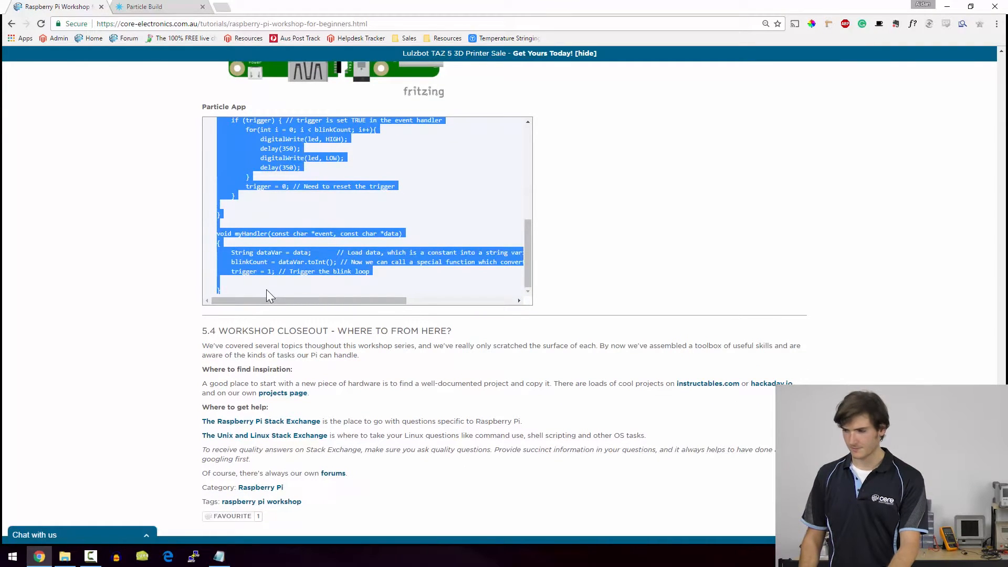
Return to Particle Build once the pub flash reports Ready.
click(157, 6)
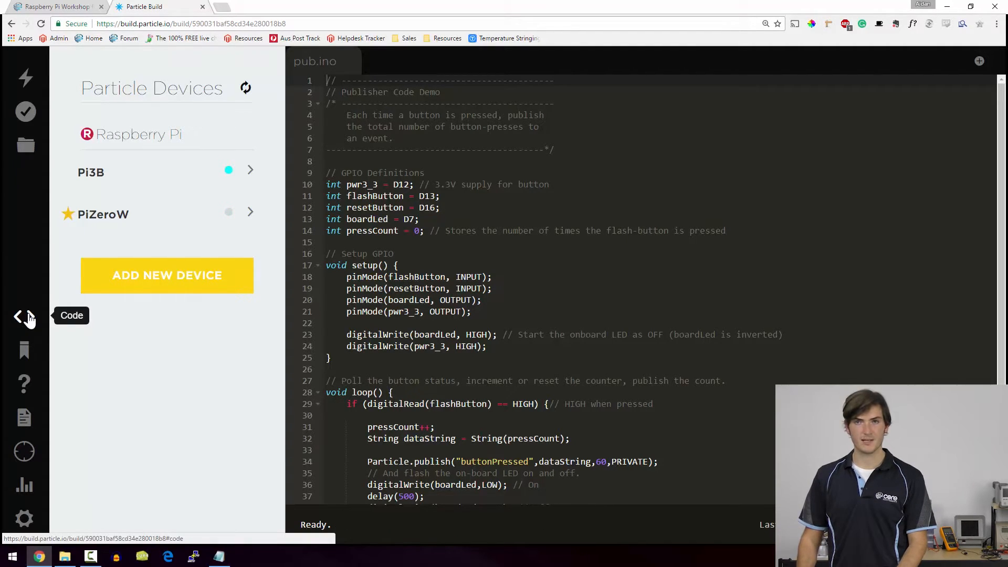
Create a new app named 'sub' for the subscriber code and star Pi3B as the flash target.
click(25, 145)
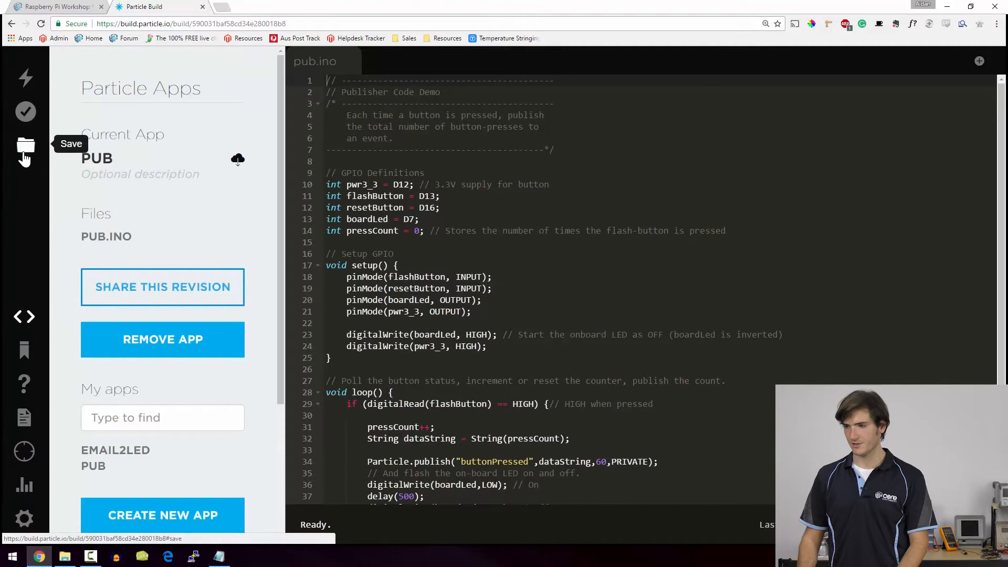
click(163, 516)
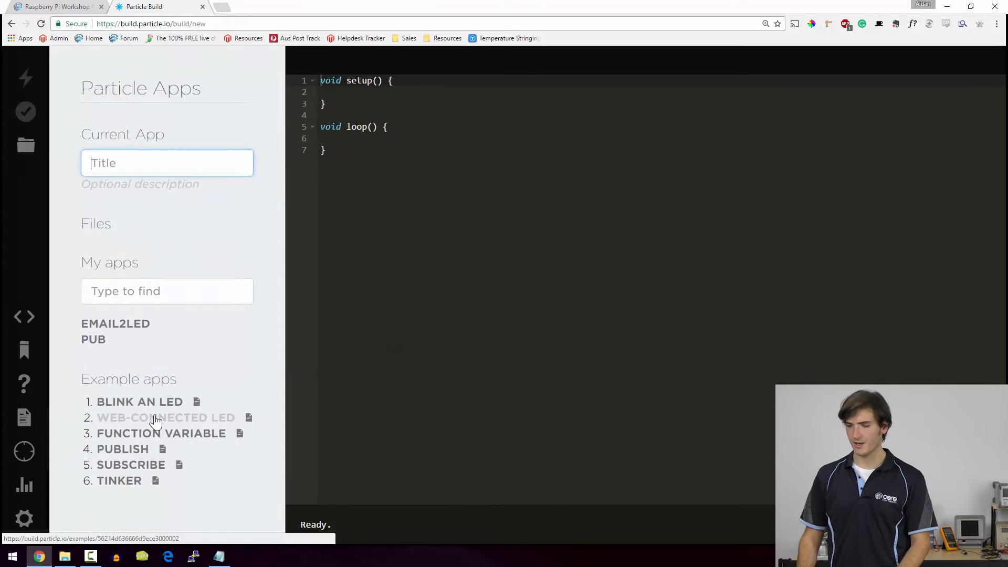
text(sub)
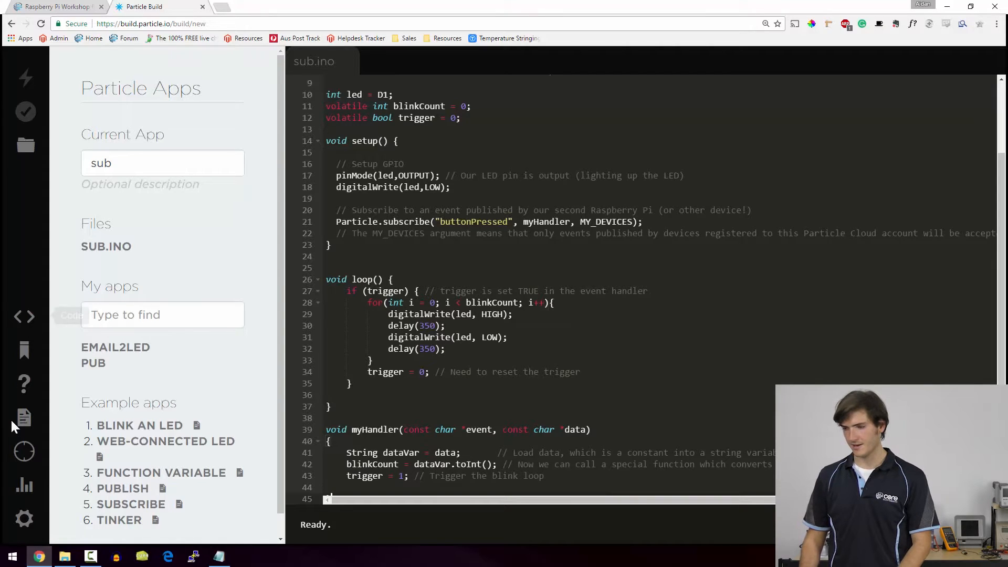
click(25, 451)
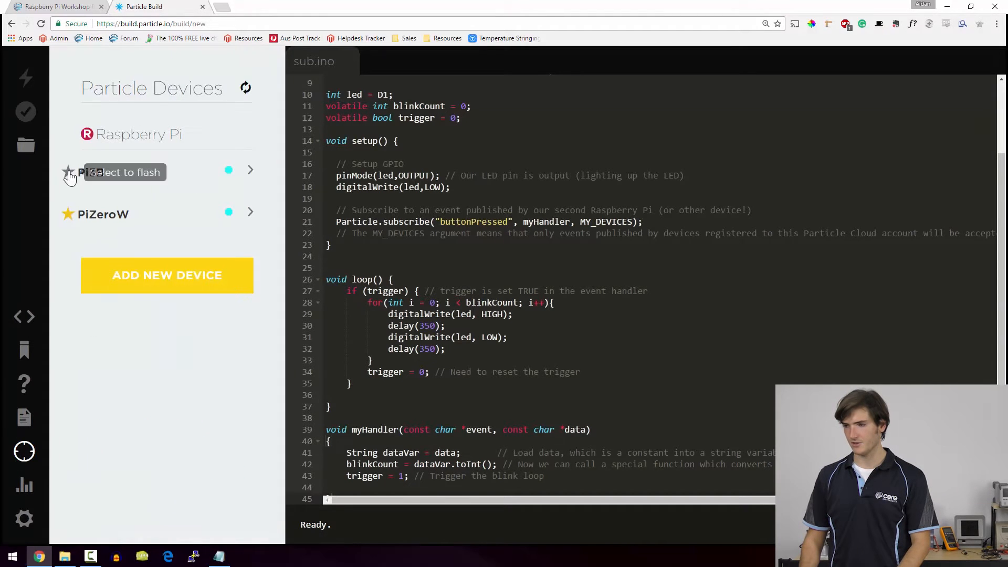
click(26, 145)
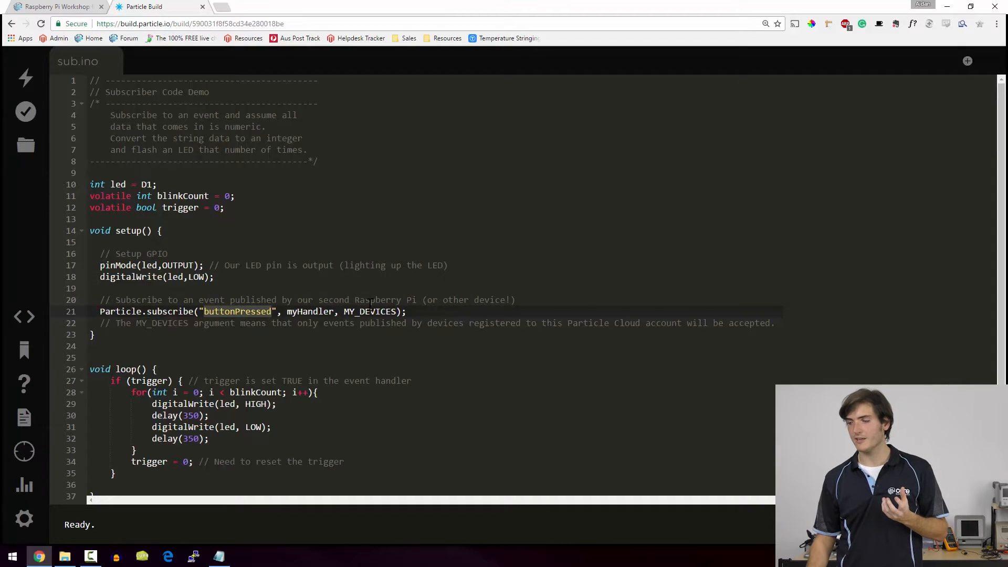
double_click(370, 312)
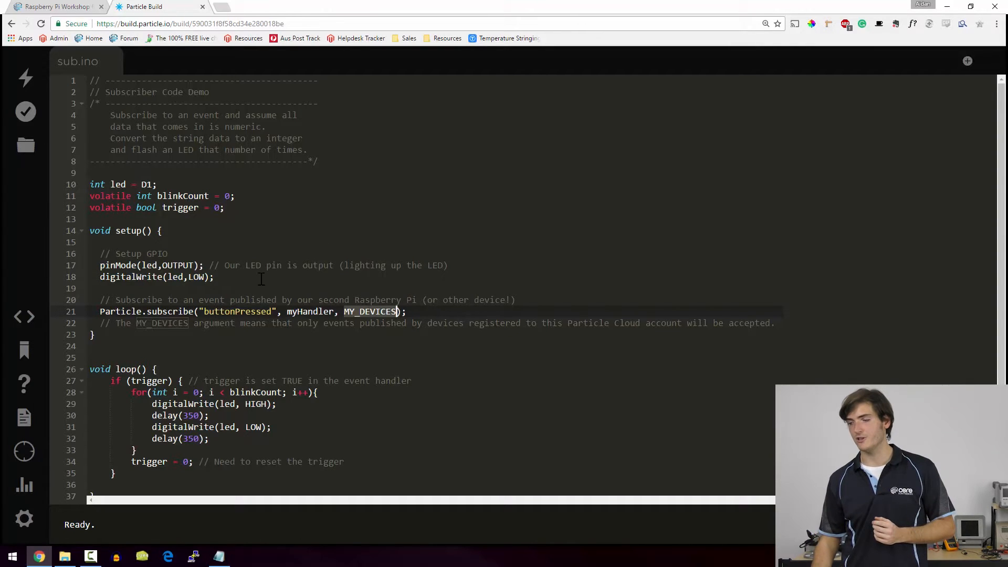
double_click(235, 311)
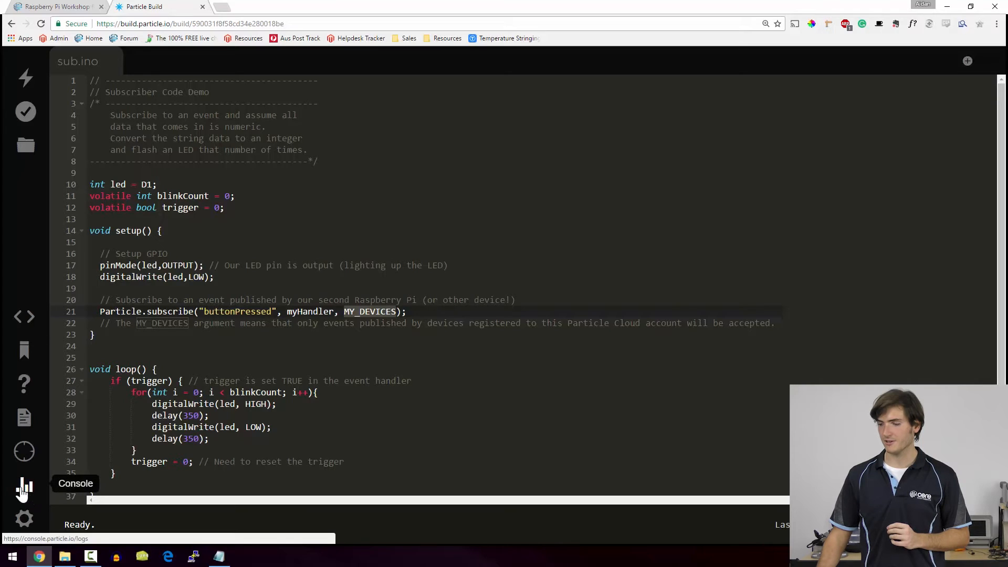
Watch the Console logs record buttonPressed events from PiZeroW counting 2 through 9.
click(23, 490)
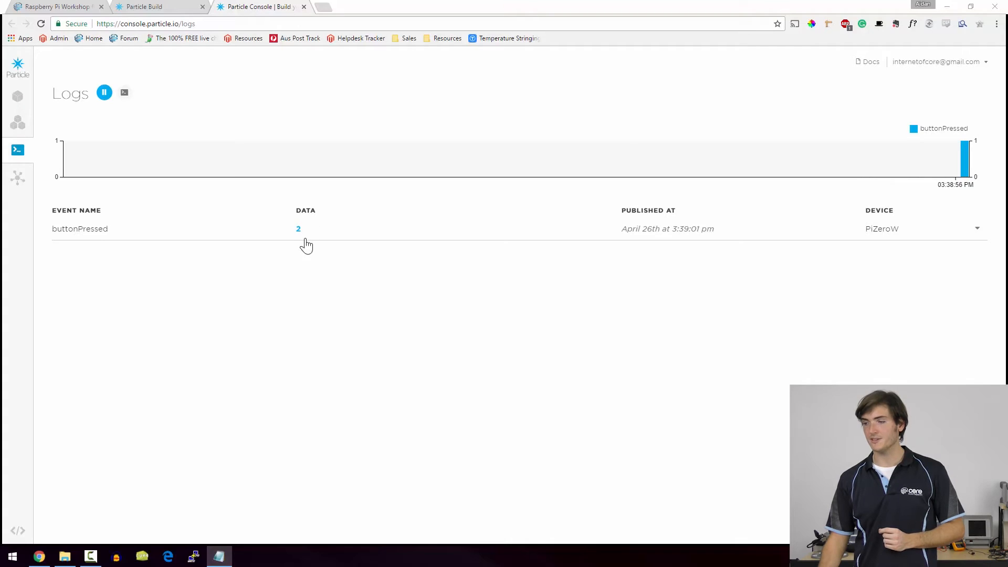
mouse_move(379, 246)
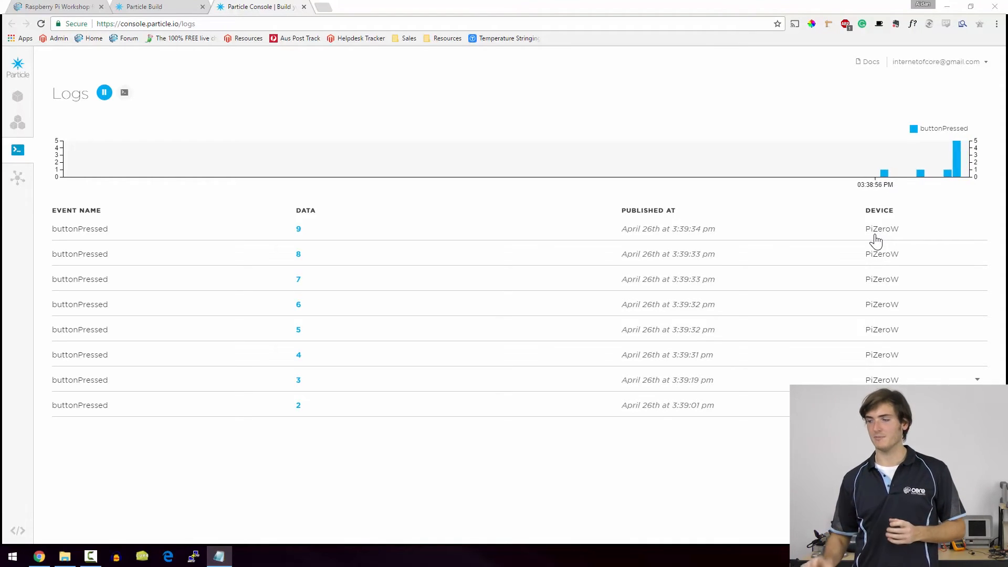
mouse_move(280, 234)
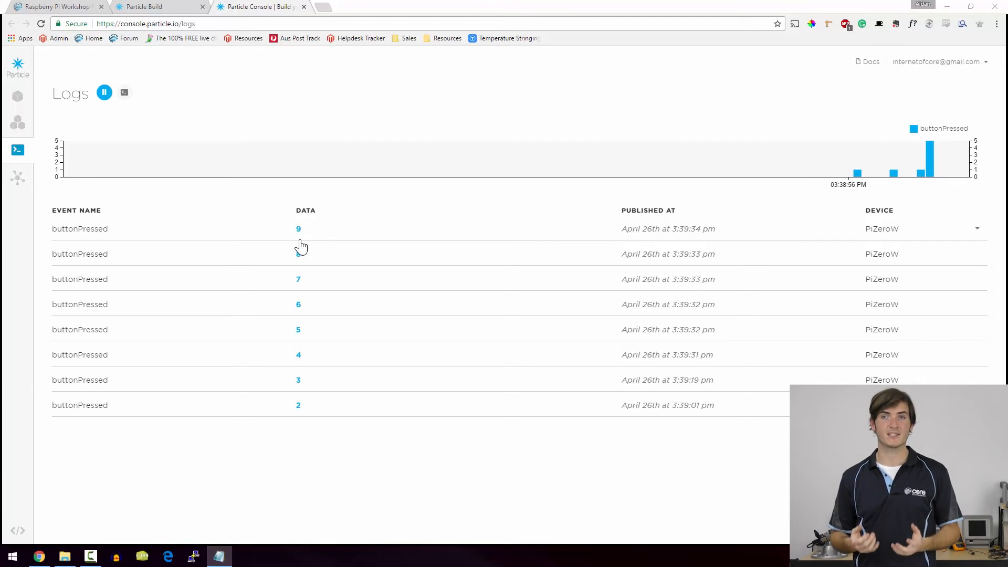
click(158, 6)
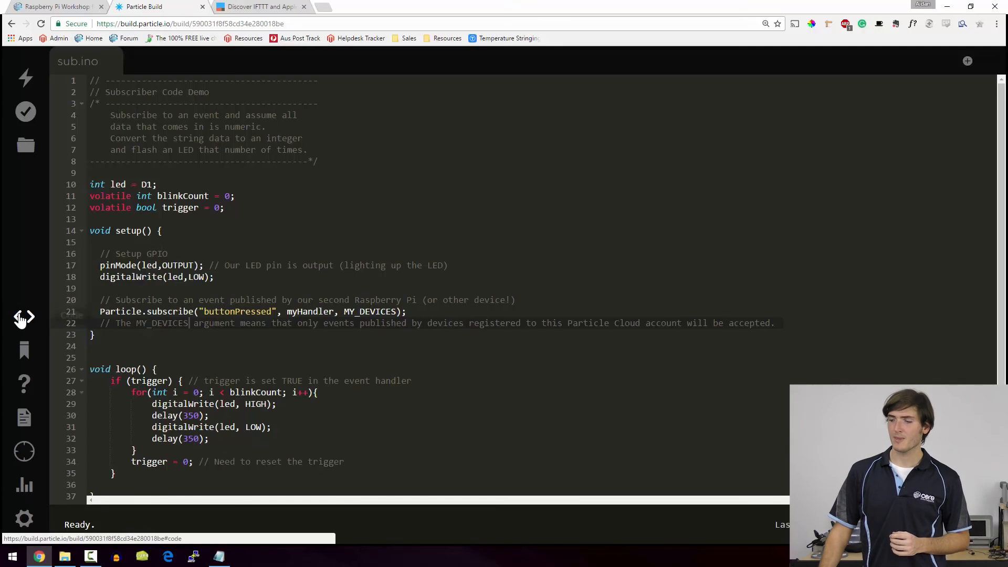
Confirm SUB among the saved apps, then visit the Particle docs and IFTTT Discover page.
click(26, 145)
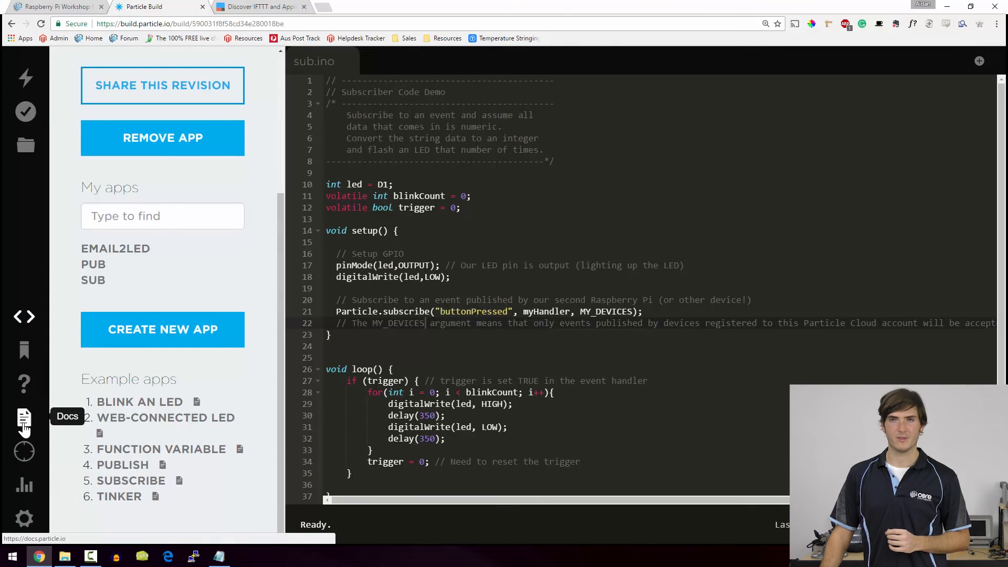
click(24, 422)
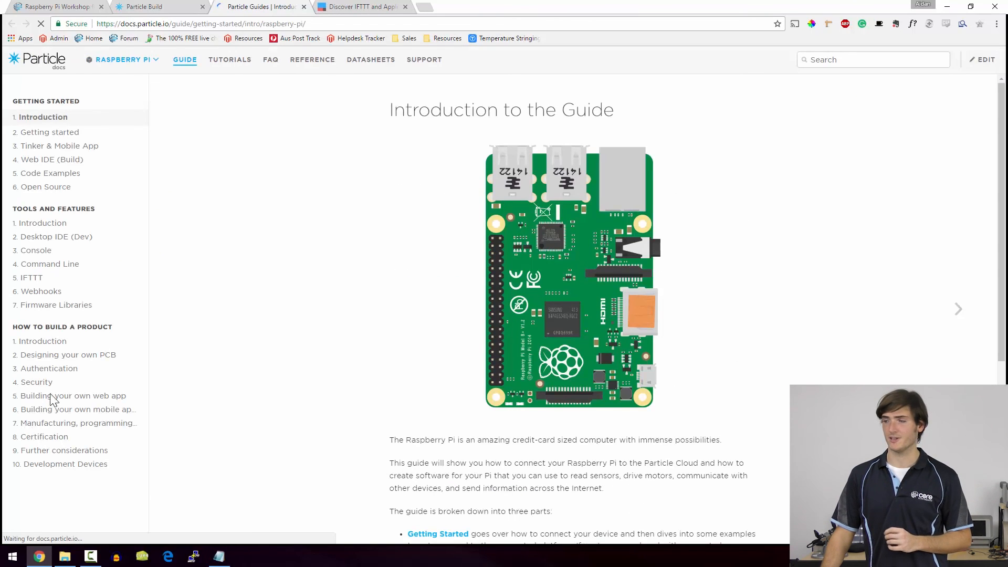
click(361, 7)
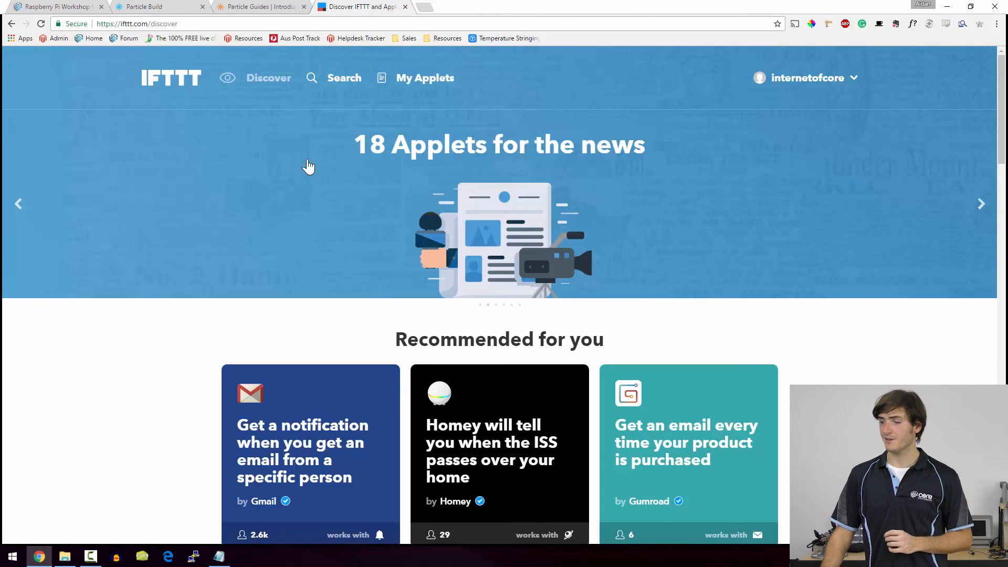
scroll(down, 3)
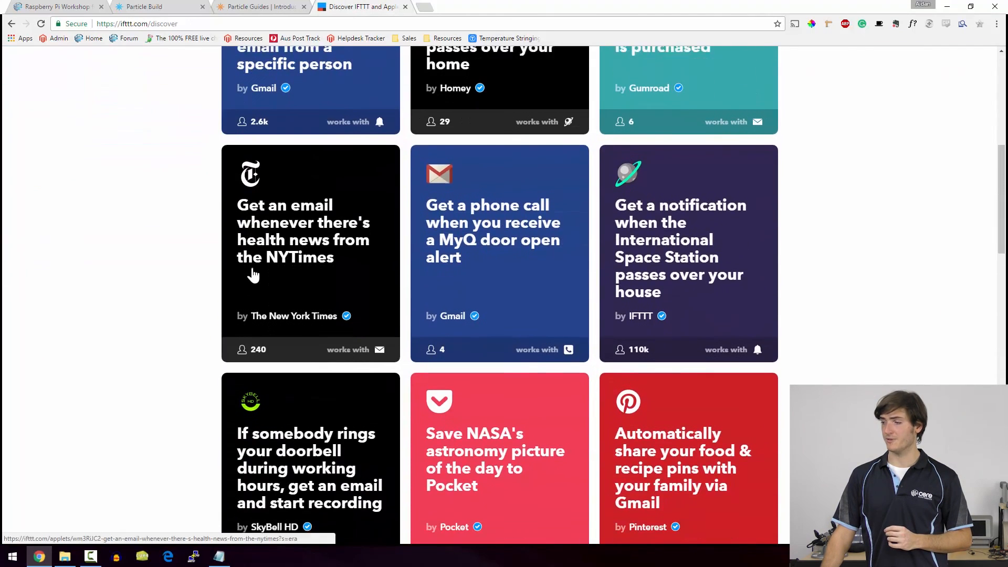
scroll(down, 3)
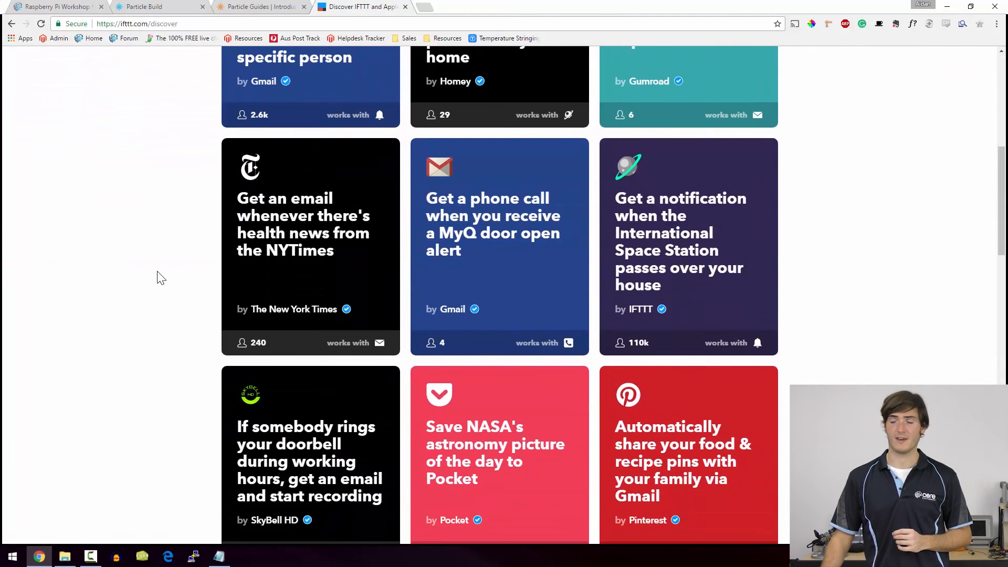